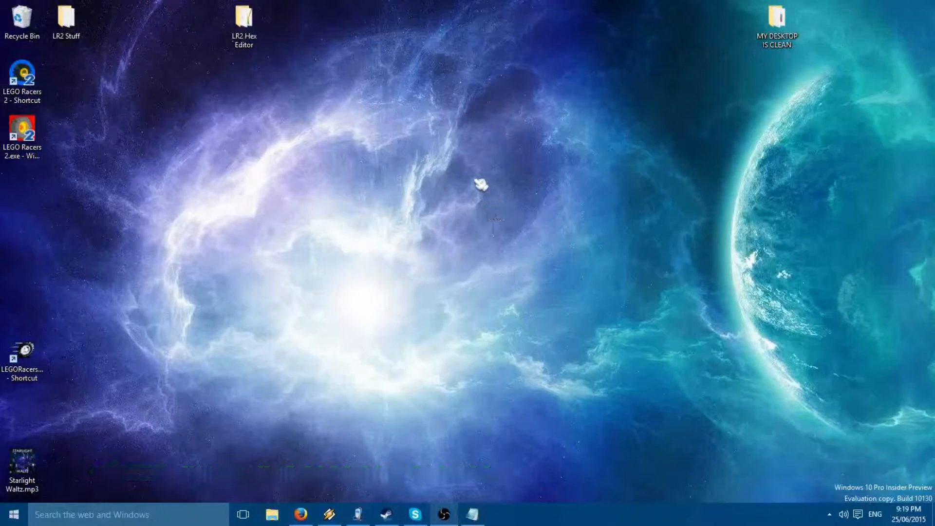
# Open the LR2 Hex Editor folder and launch a command window inside it
pyautogui.doubleClick(243, 19)
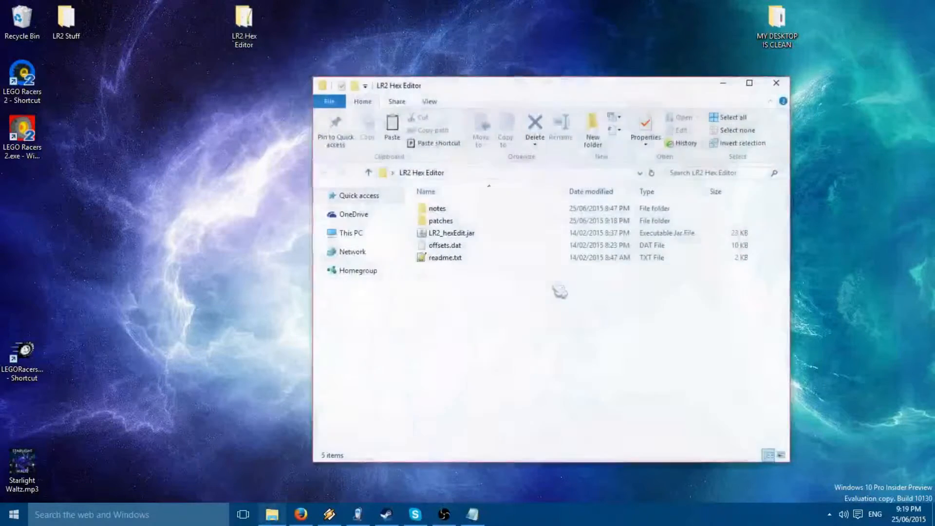
pyautogui.rightClick(561, 292)
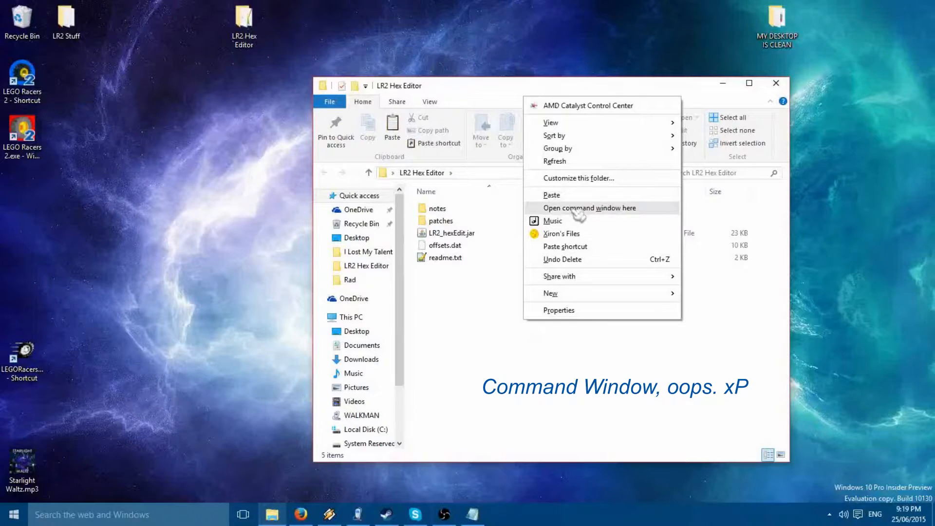
pyautogui.click(589, 207)
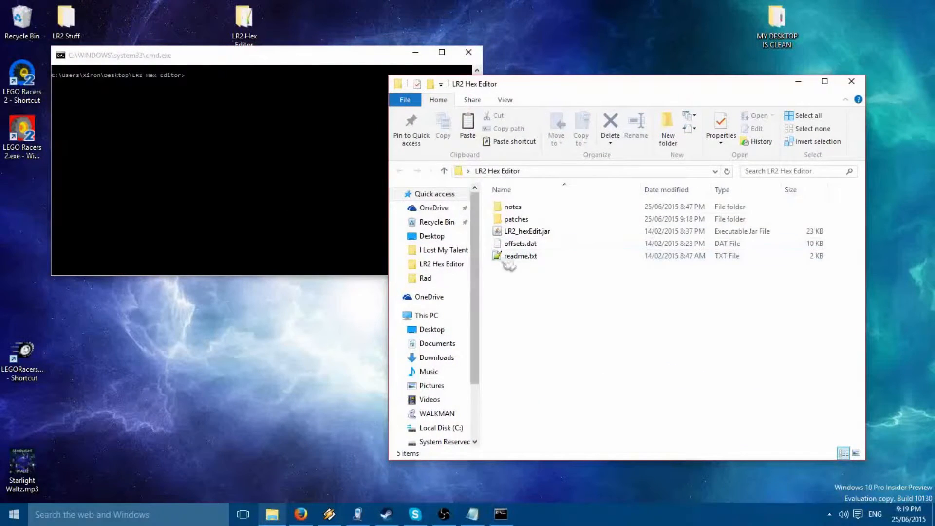
# Open readme.txt in Notepad++ and find the java -jar LR2_hexEdit.jar usage note
pyautogui.doubleClick(520, 255)
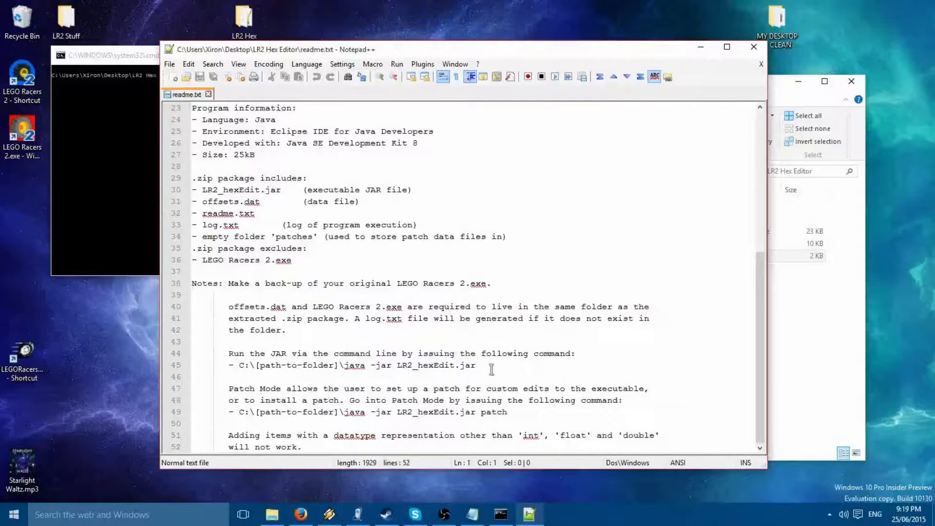
pyautogui.moveTo(345, 366); pyautogui.dragTo(475, 365)
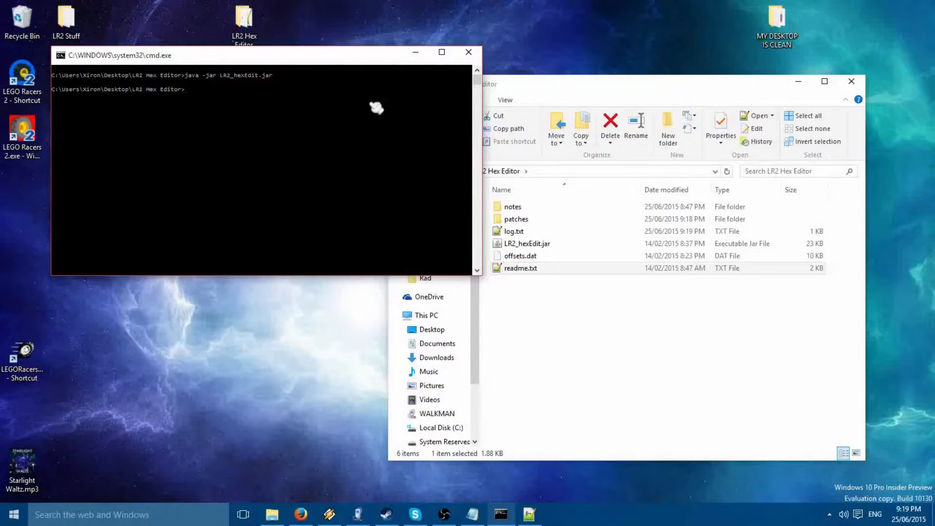
# Copy LEGO Racers 2.exe from the game install folder into the hex editor folder
pyautogui.doubleClick(514, 231)
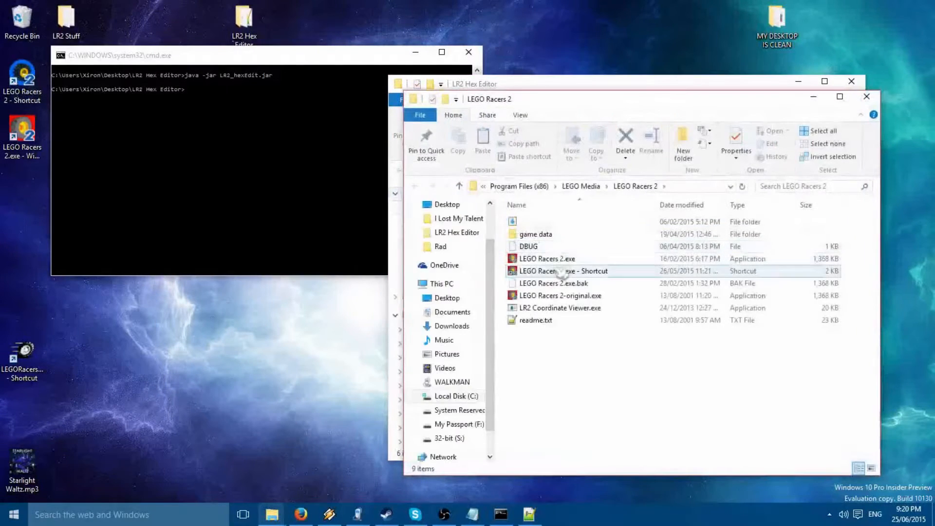
pyautogui.click(547, 258)
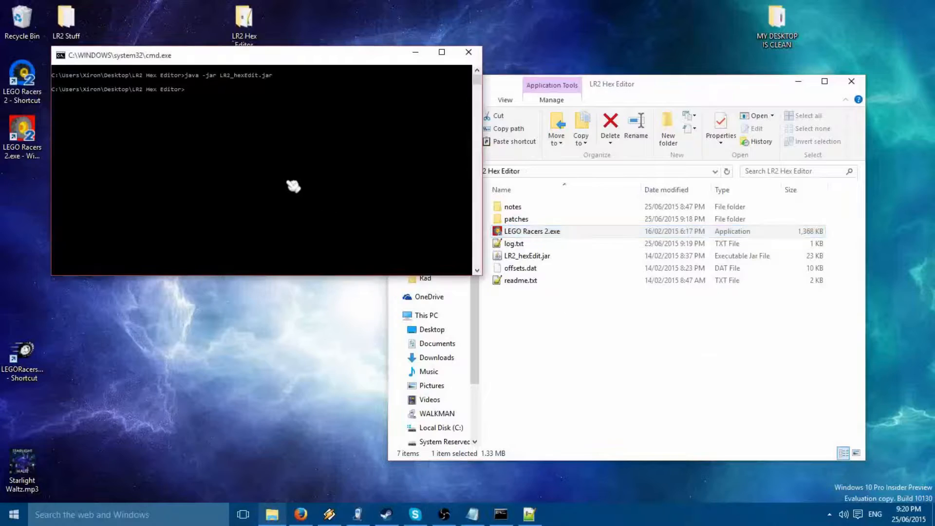
# Run the hex editor and change the Camera FOV item from 90 to 160
pyautogui.write('java -jar LR2_hexEdit.jar')
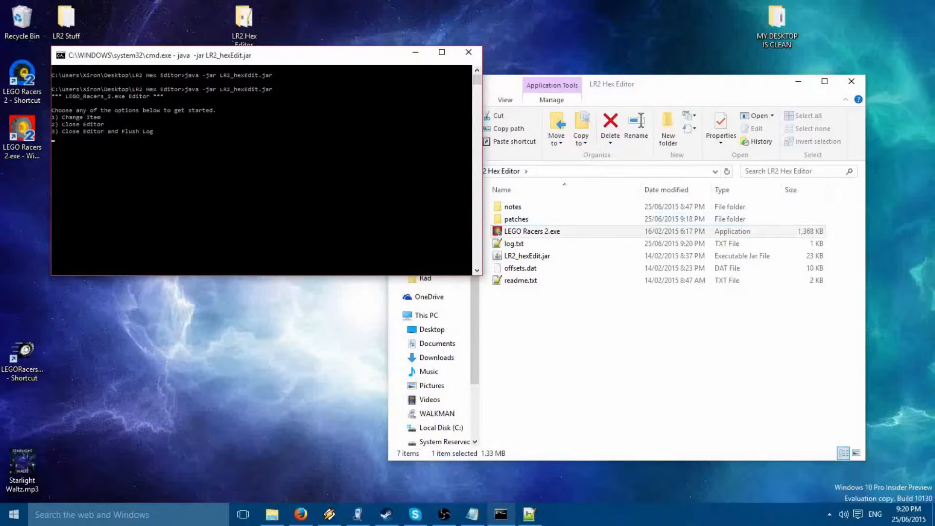
pyautogui.write('1')
pyautogui.write('6')
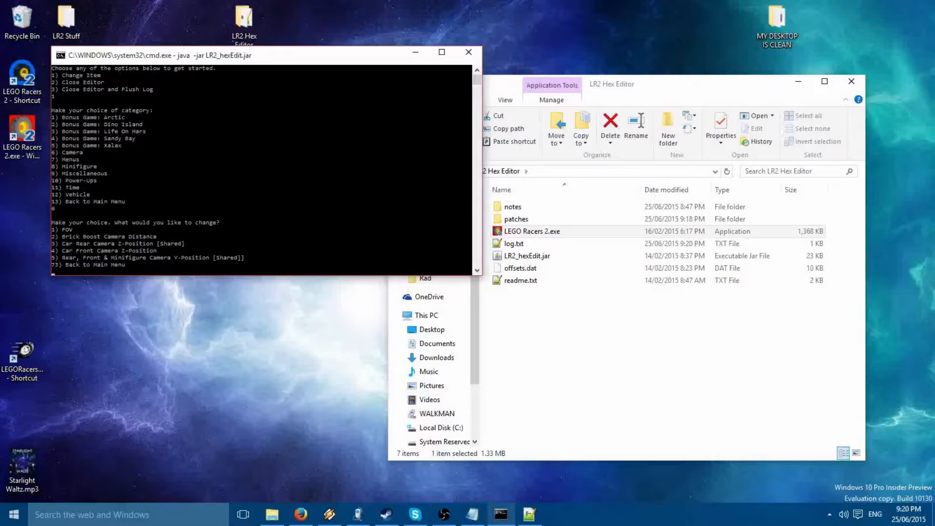
pyautogui.write('1')
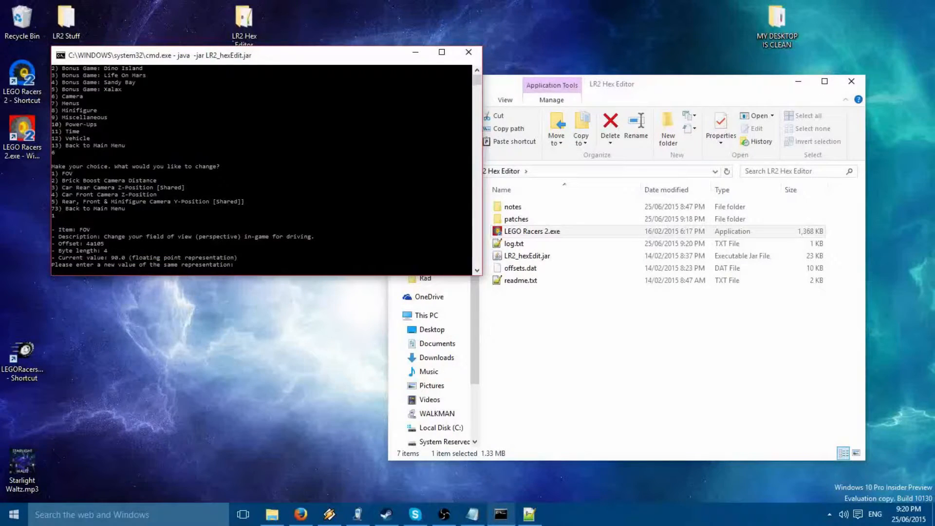
pyautogui.write('160')
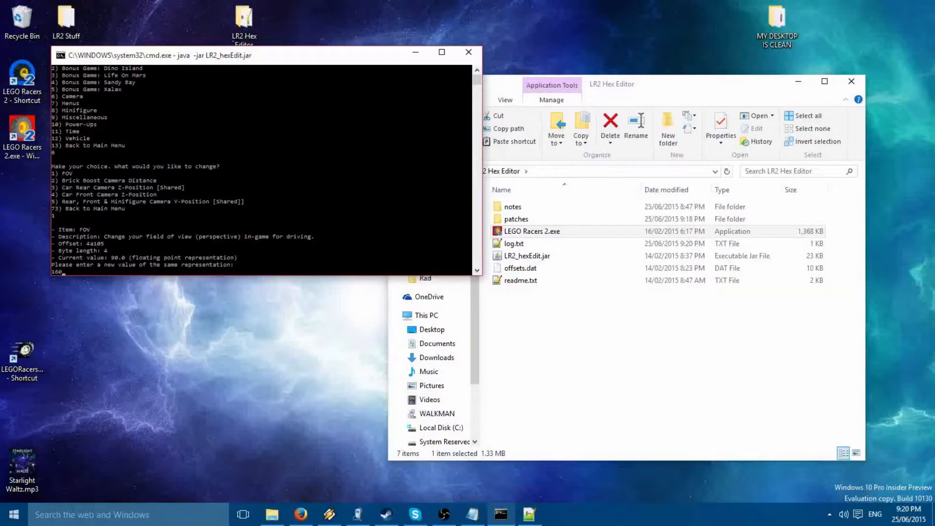
pyautogui.press('enter')
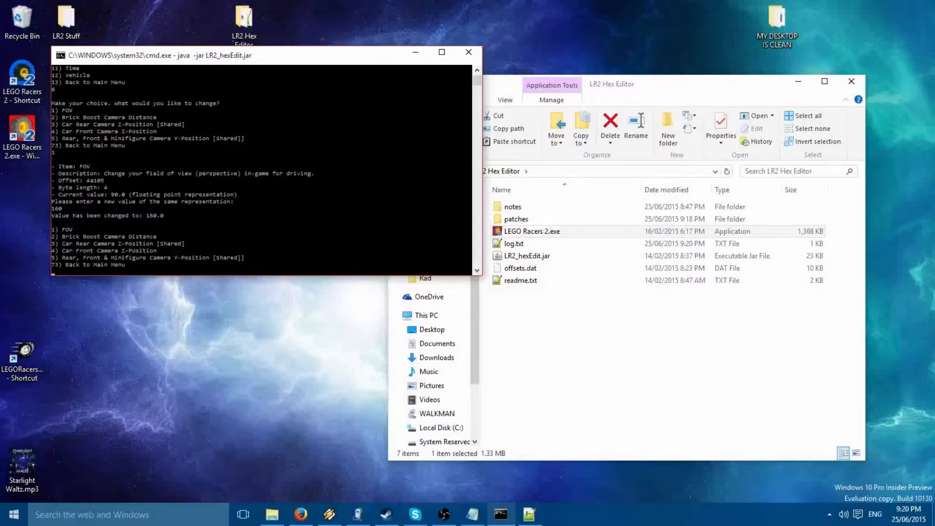
# Back out of the Camera menu (73) and close the editor (2)
pyautogui.write('73')
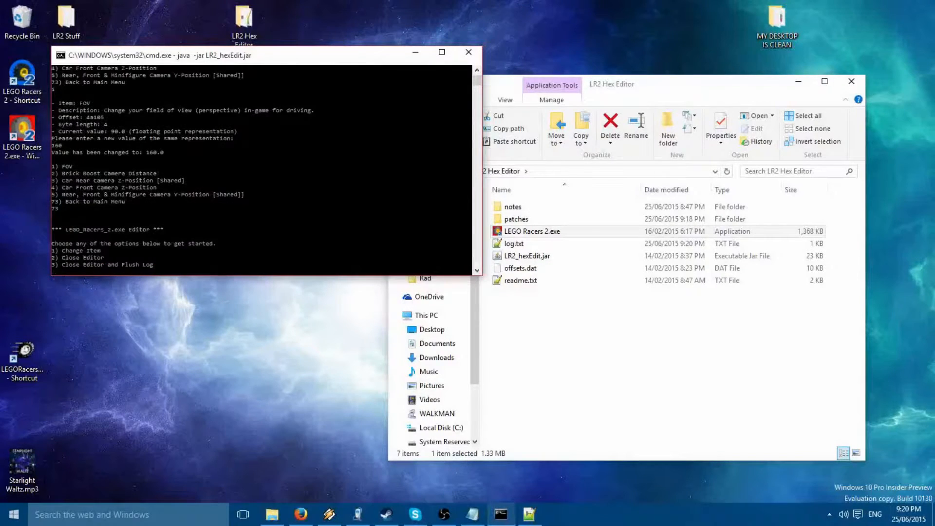
pyautogui.write('2')
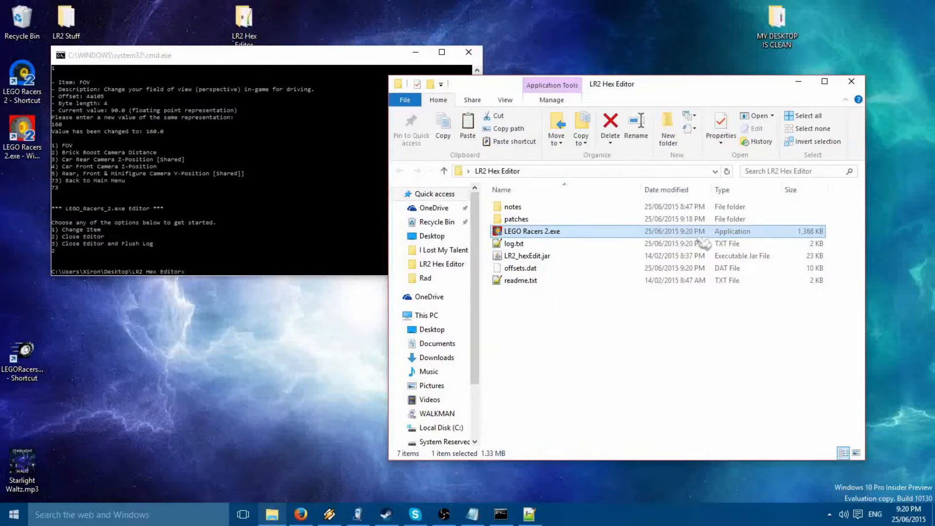
pyautogui.moveTo(638, 244)
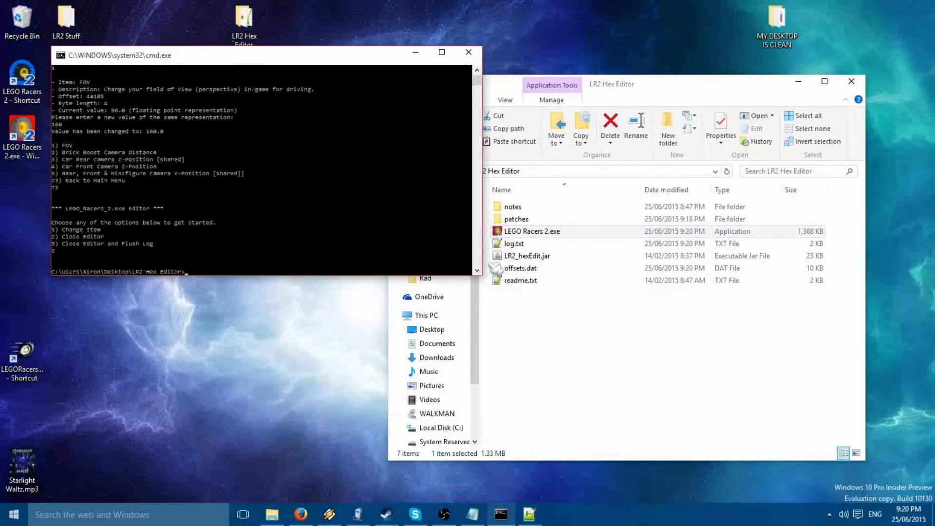
# Run the hex editor in patch mode and add the Camera FOV item to the patch
pyautogui.write('java -jar LR2_hexEdit.jar')
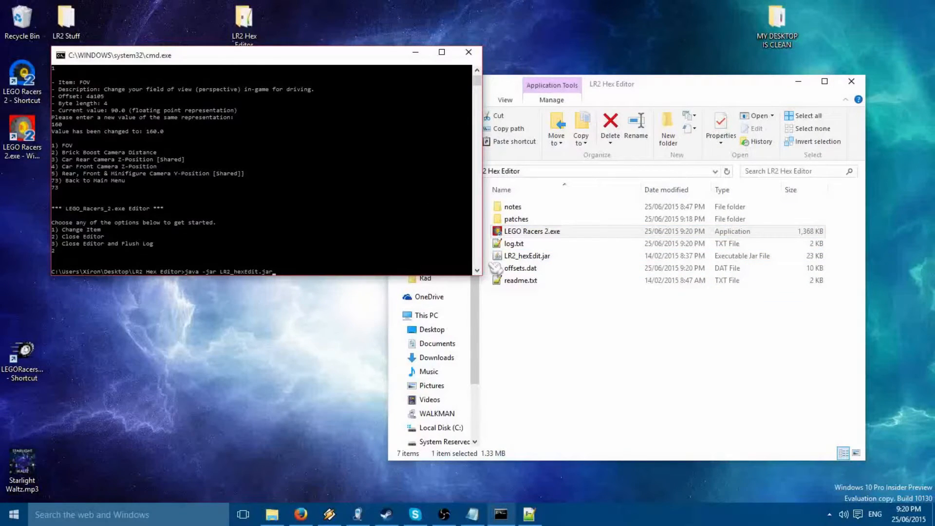
pyautogui.write('patch')
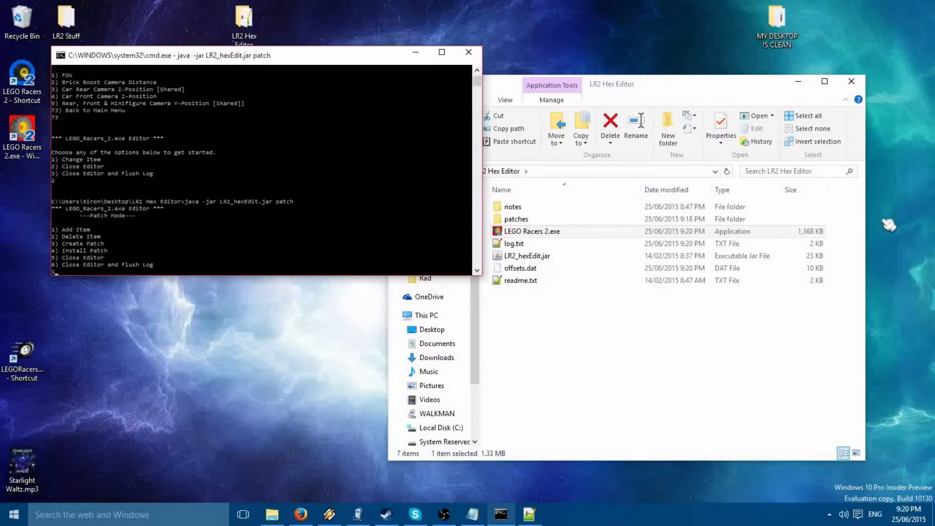
pyautogui.write('1')
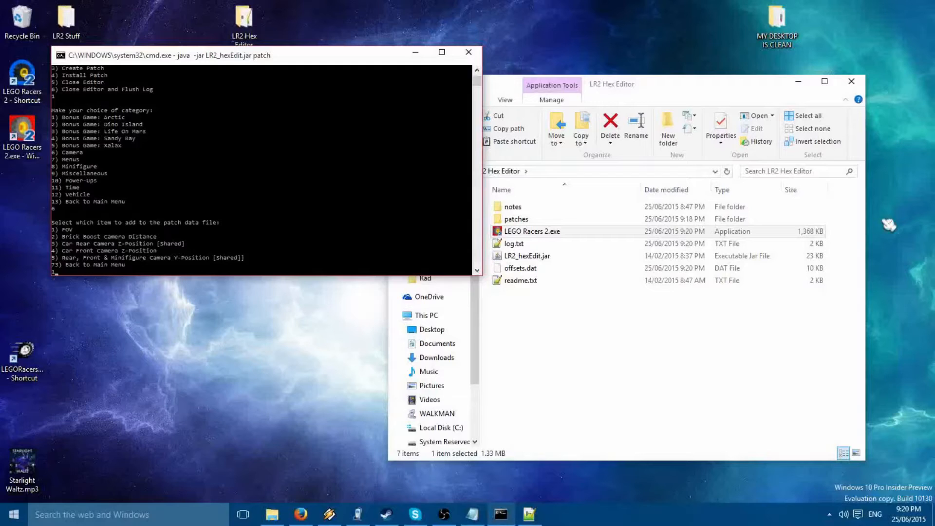
pyautogui.write('1')
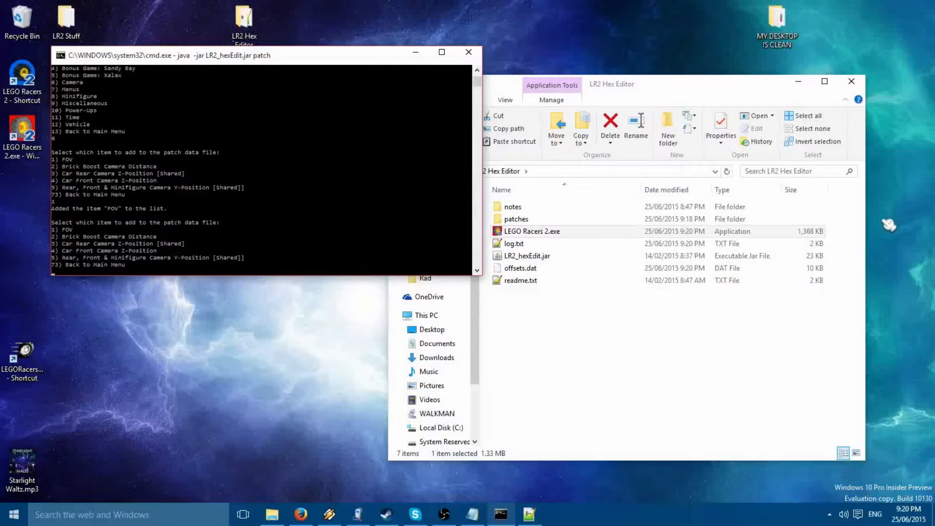
pyautogui.write('73')
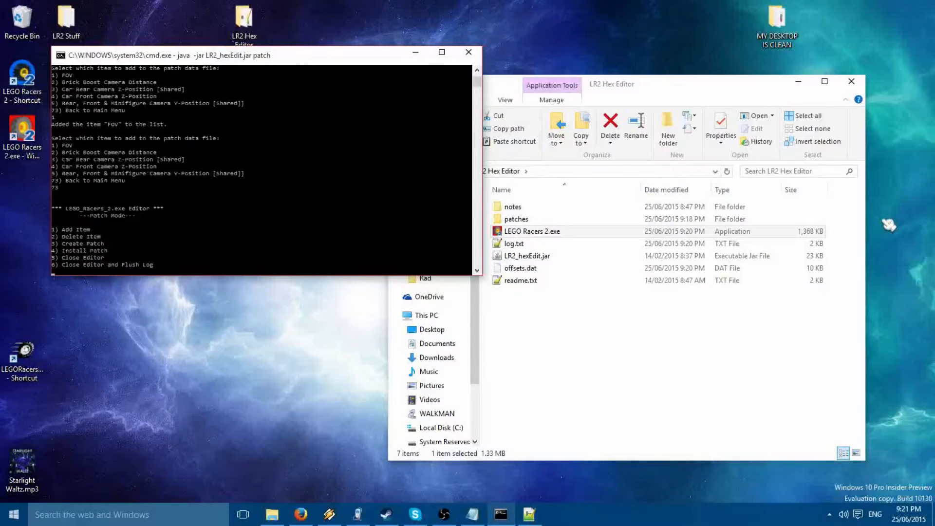
# Create the patch, confirm with y and name it 'FOV Change'
pyautogui.write('3')
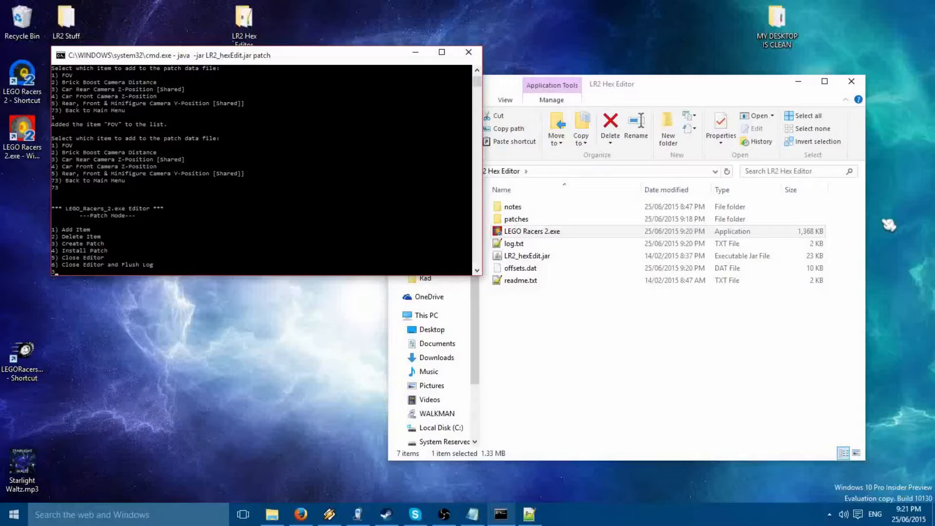
pyautogui.write('3')
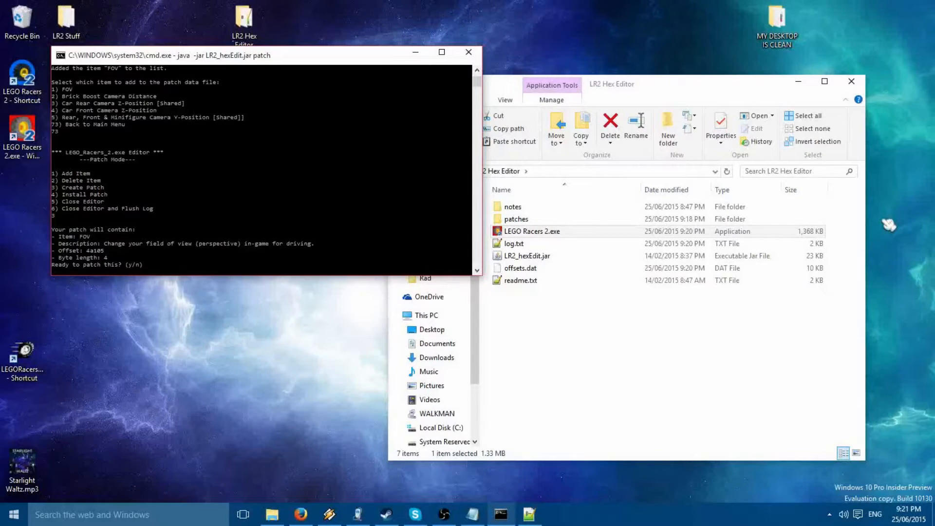
pyautogui.write('y')
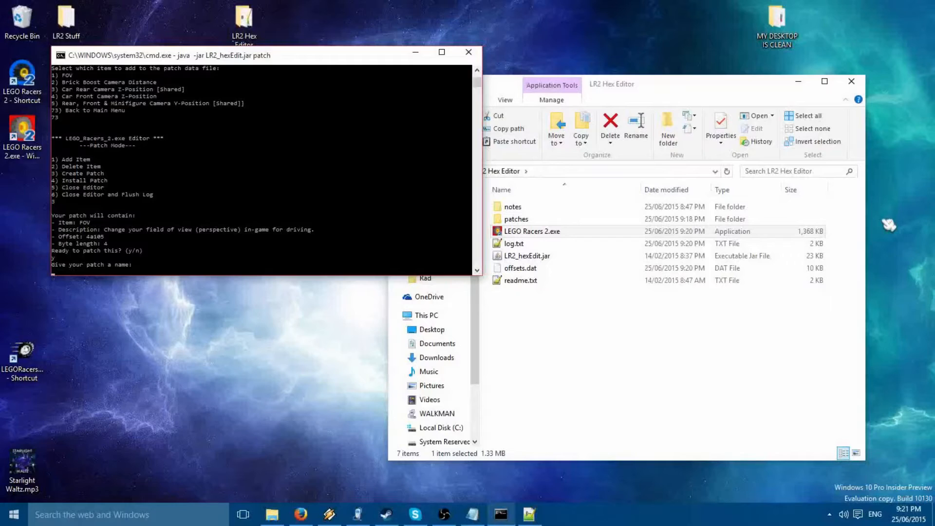
pyautogui.write('FOV Cha')
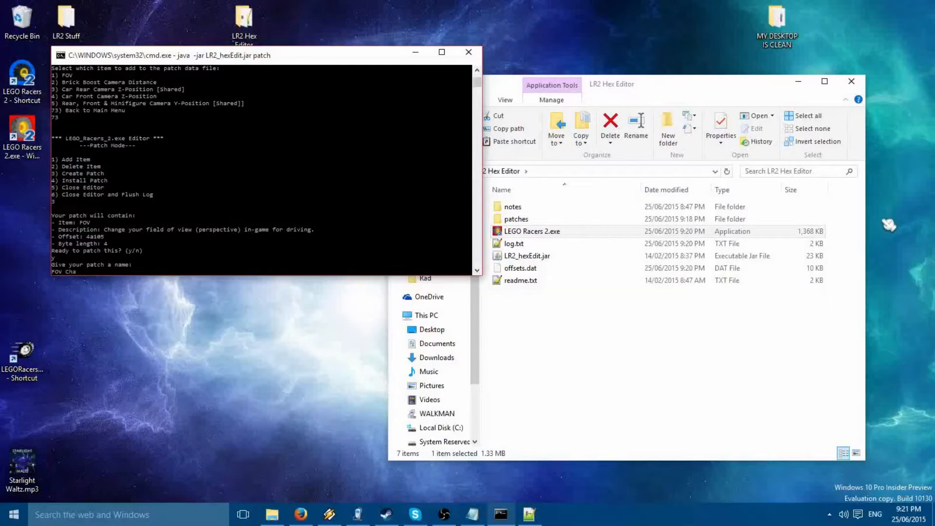
pyautogui.write('nge')
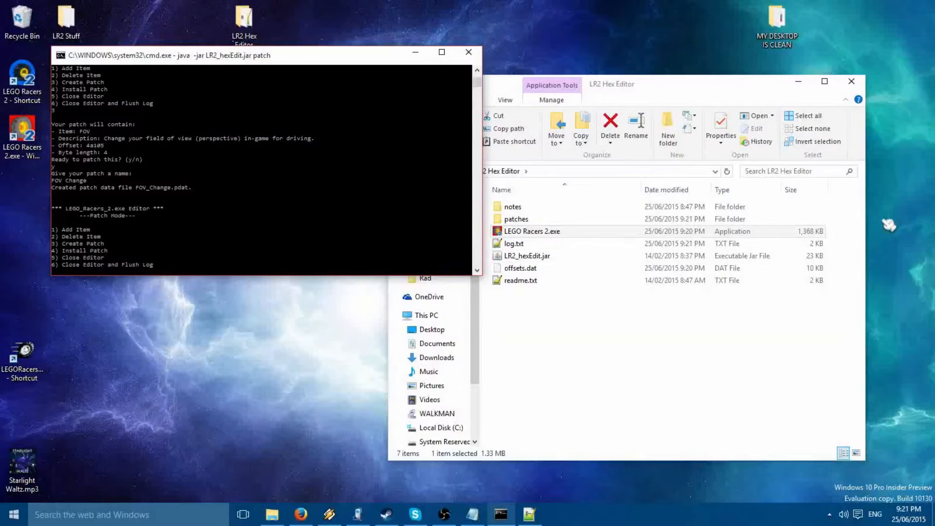
pyautogui.click(527, 255)
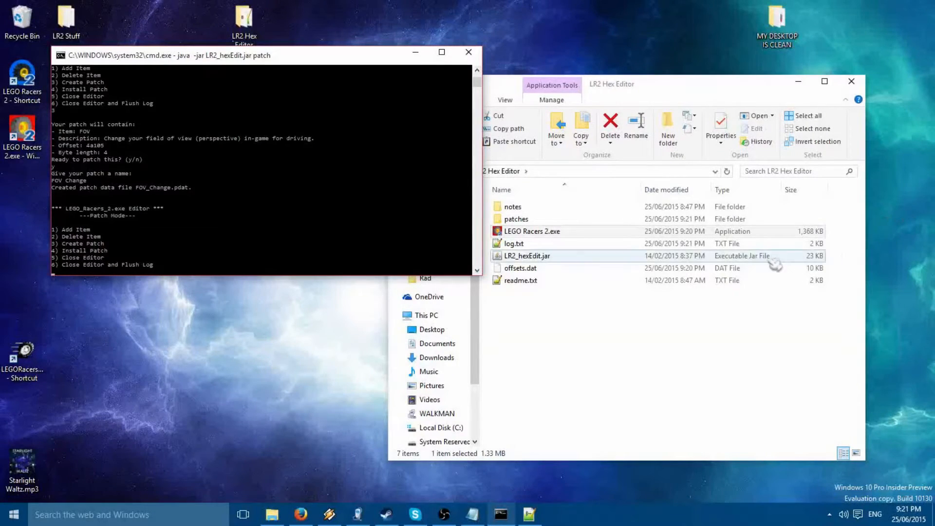
pyautogui.doubleClick(516, 218)
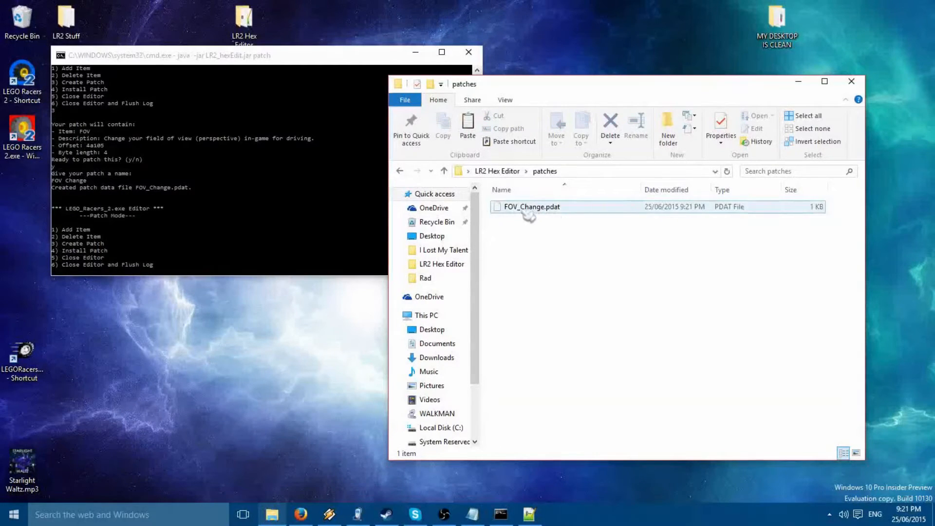
pyautogui.click(442, 171)
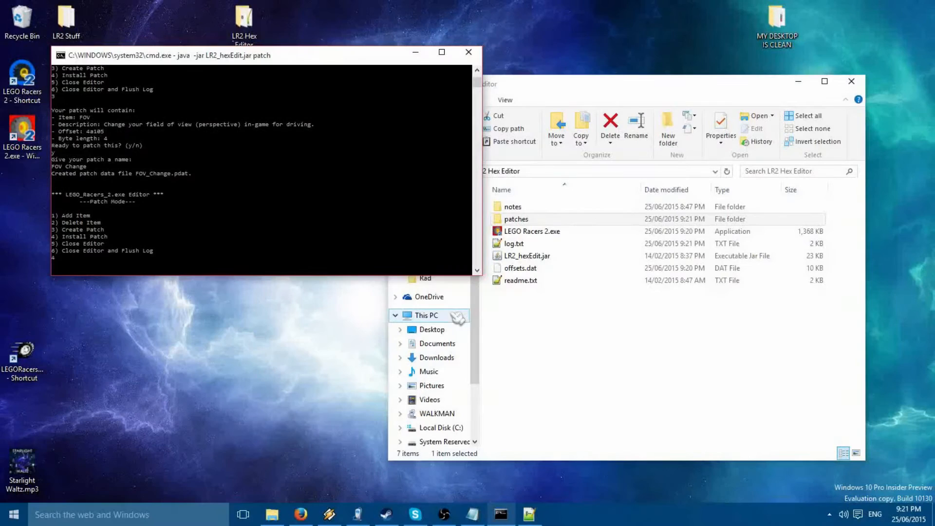
# Install the patch (4) and verify LEGO Racers 2.exe's new modified time in File Explorer
pyautogui.write('4')
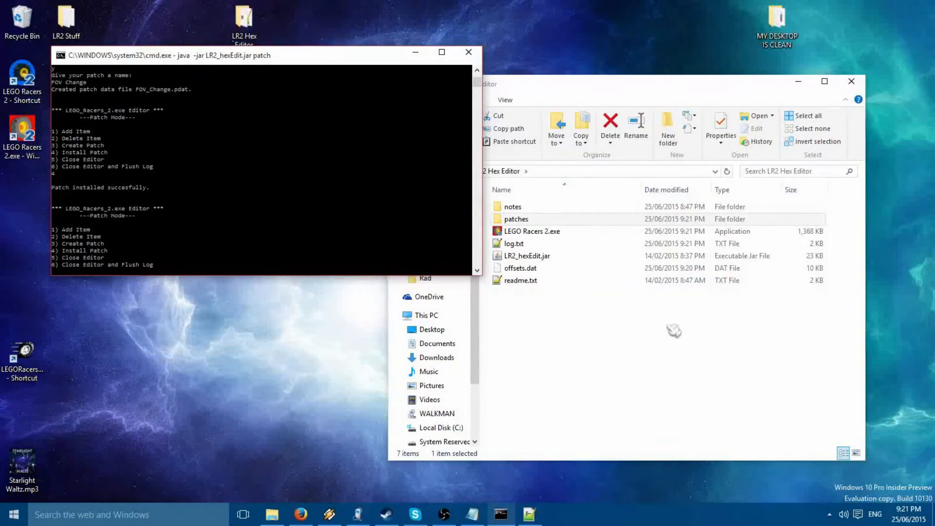
pyautogui.click(532, 231)
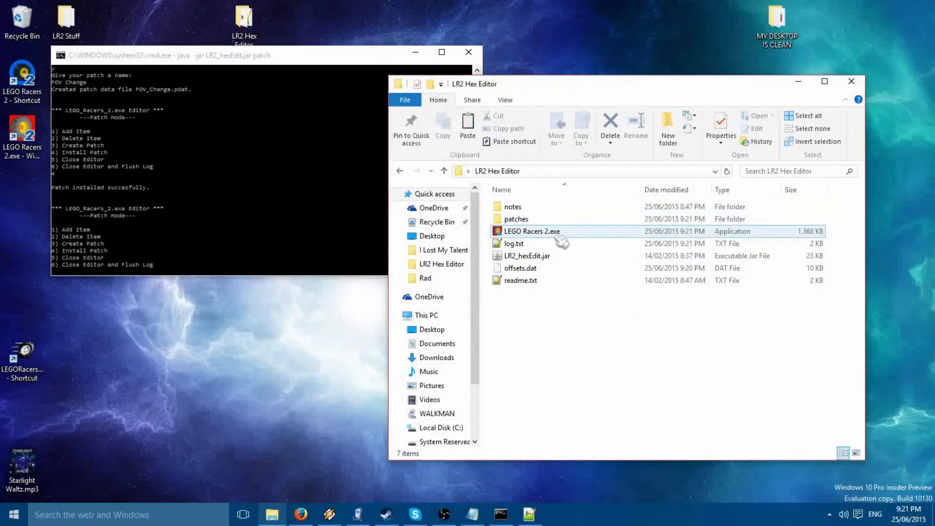
pyautogui.click(533, 231)
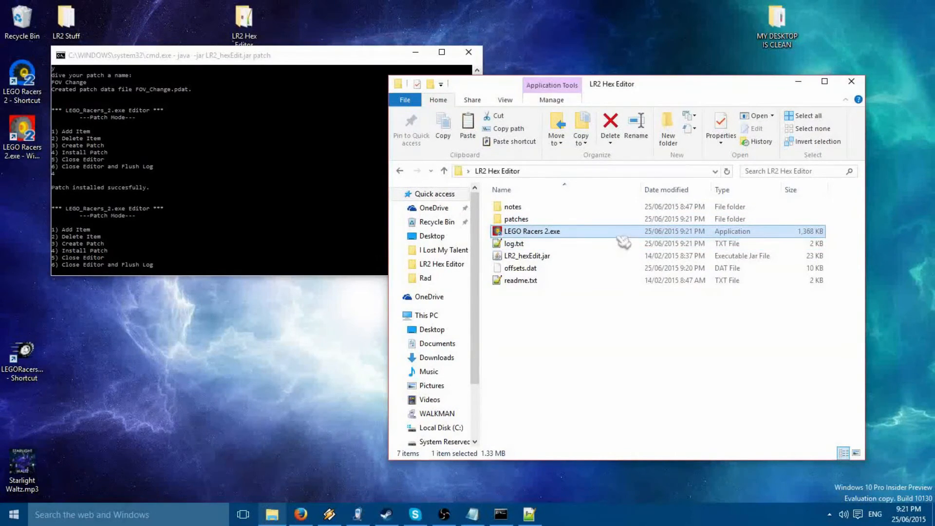